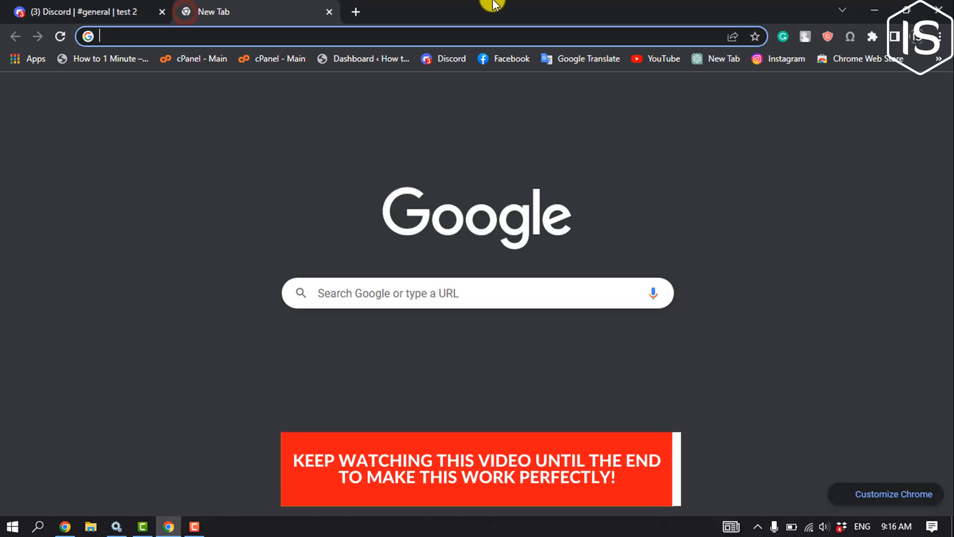
# Step: Search Google for 'wetransfer' and open the WeTransfer website from the results
pyautogui.write('wetransfer')
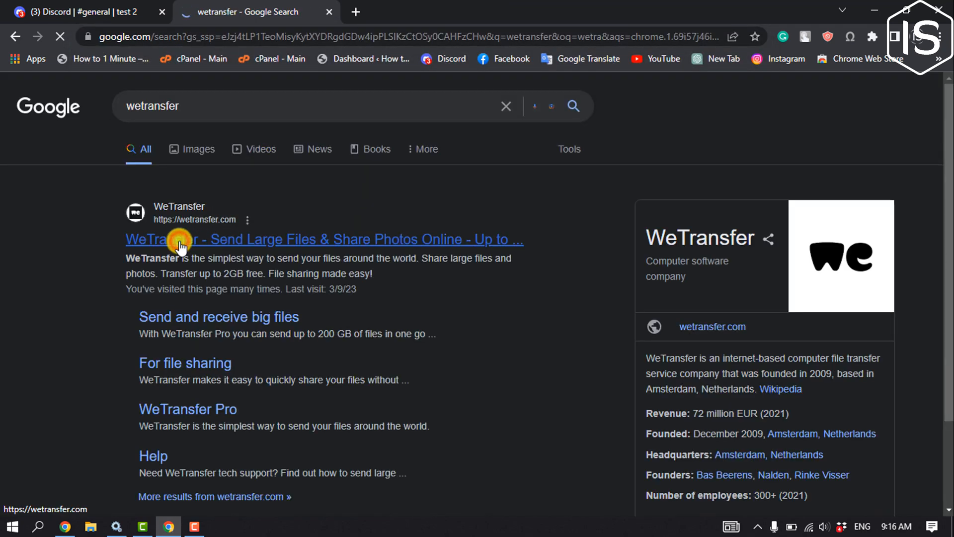
pyautogui.click(180, 239)
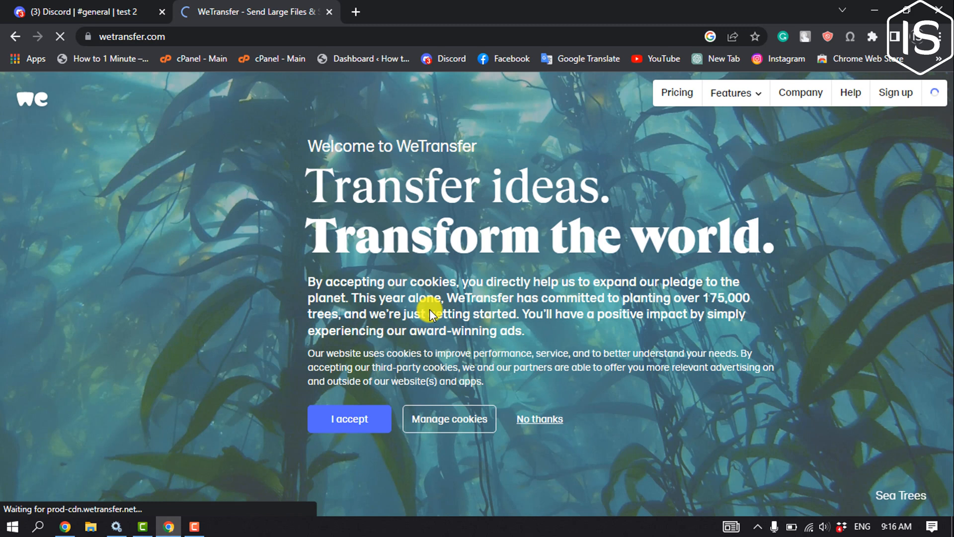
# Step: Accept WeTransfer's cookie banner and agree to the Terms of Service card
pyautogui.click(349, 418)
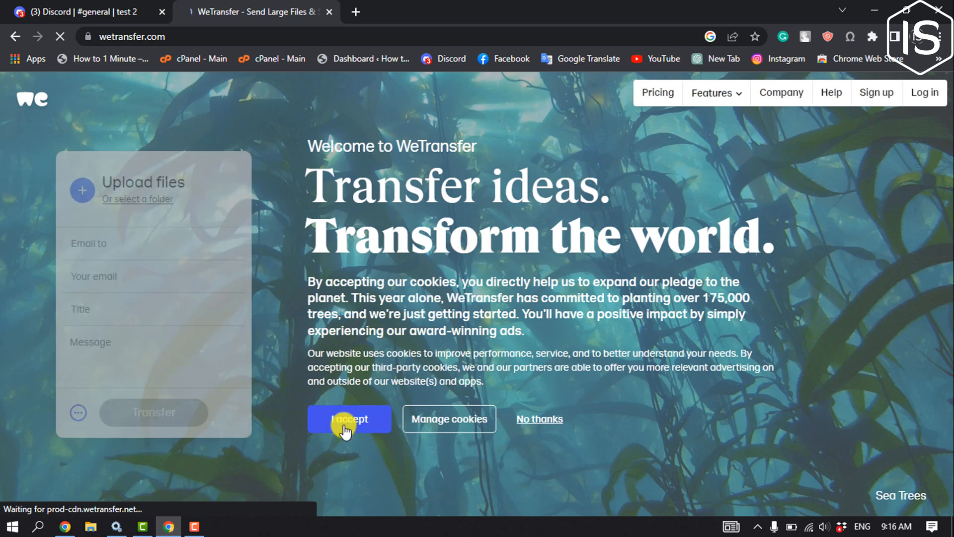
pyautogui.click(349, 419)
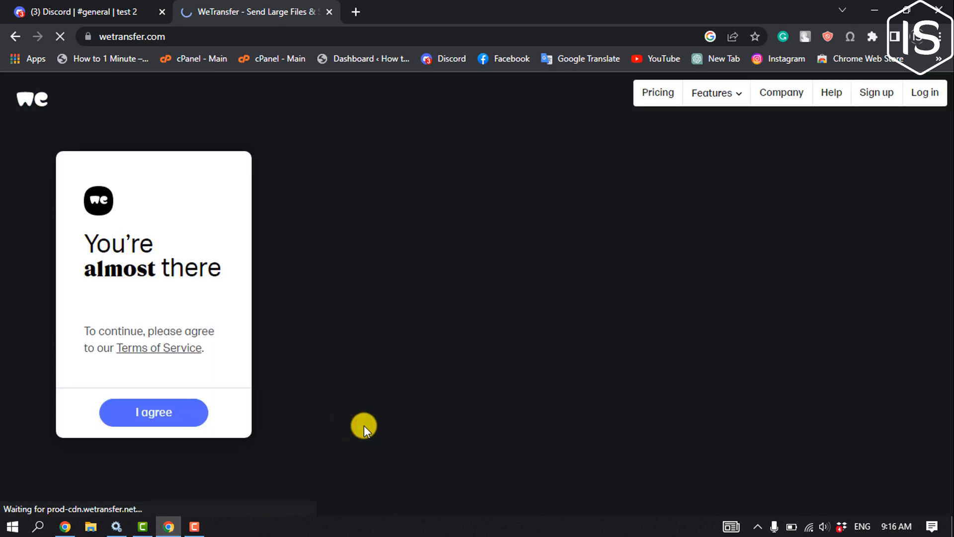
pyautogui.click(153, 412)
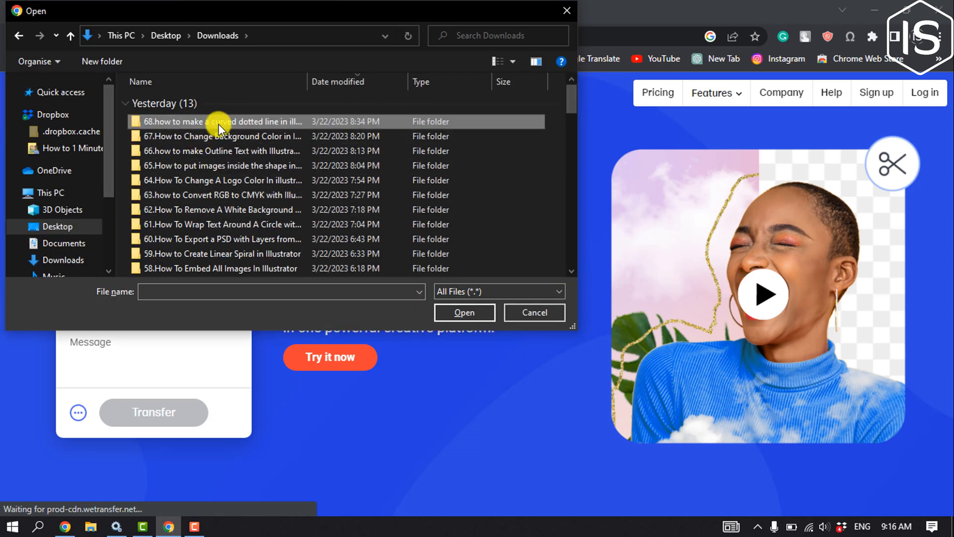
# Step: Attach '68.how to make a curved dotted line in illustrator.mp4' from the Downloads tutorial folder
pyautogui.doubleClick(219, 121)
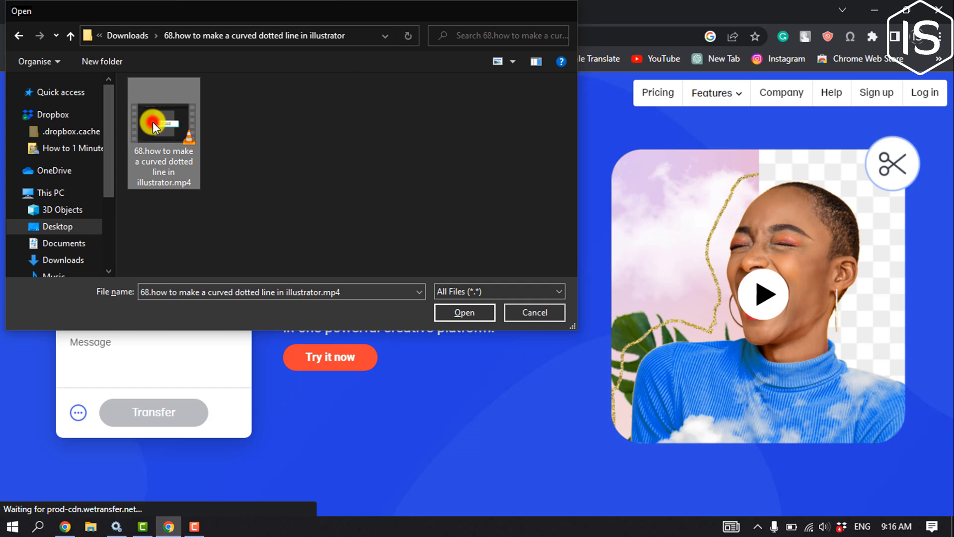
pyautogui.click(464, 313)
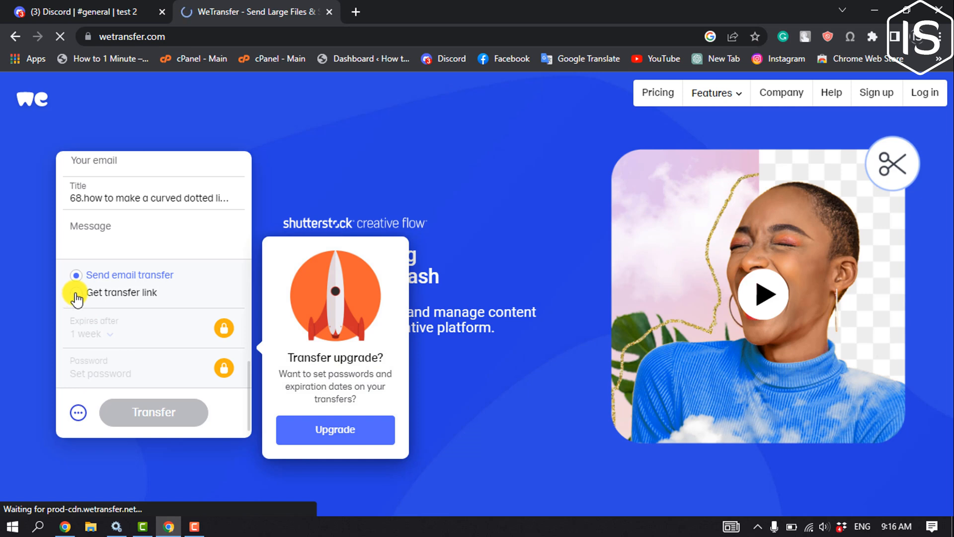
# Step: Choose 'Get transfer link', dismiss the upgrade prompt, and generate the download link
pyautogui.click(75, 293)
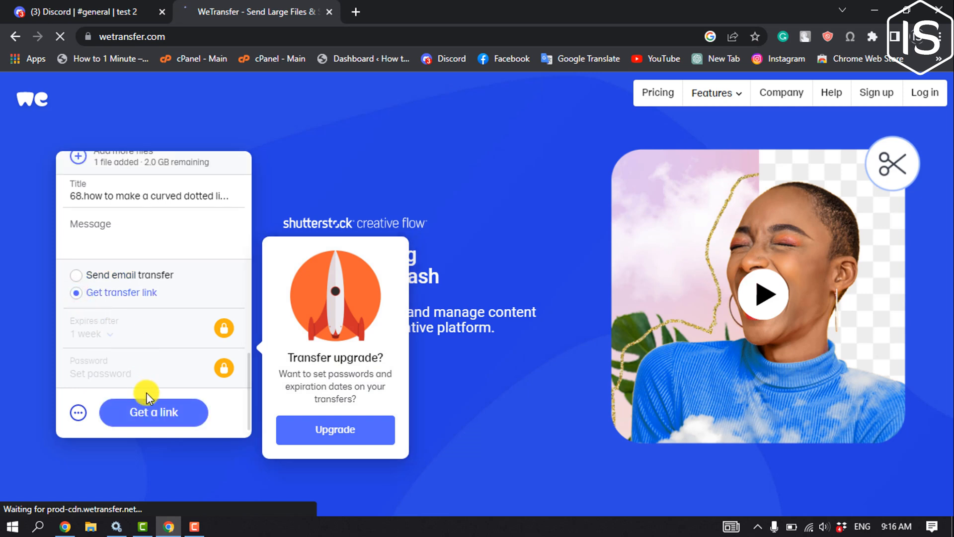
pyautogui.click(153, 411)
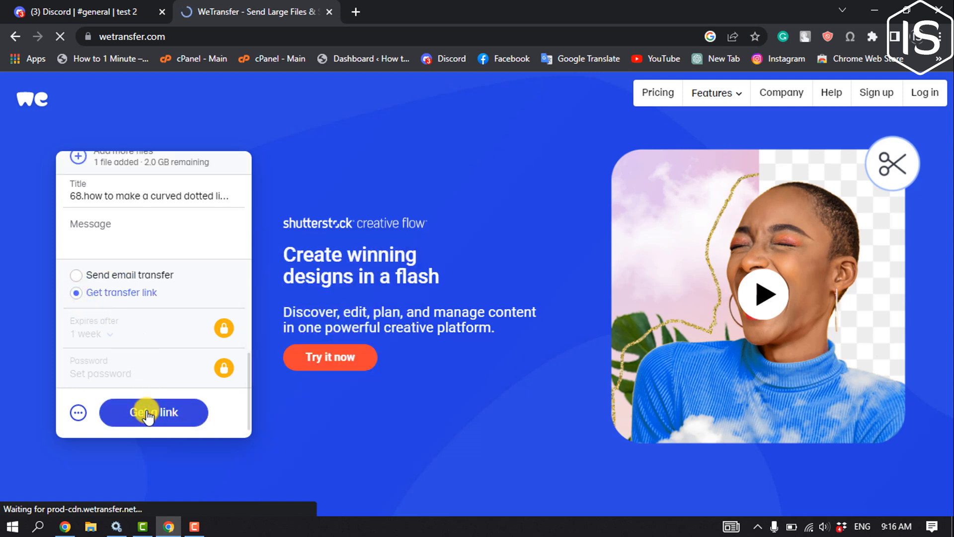
pyautogui.click(153, 411)
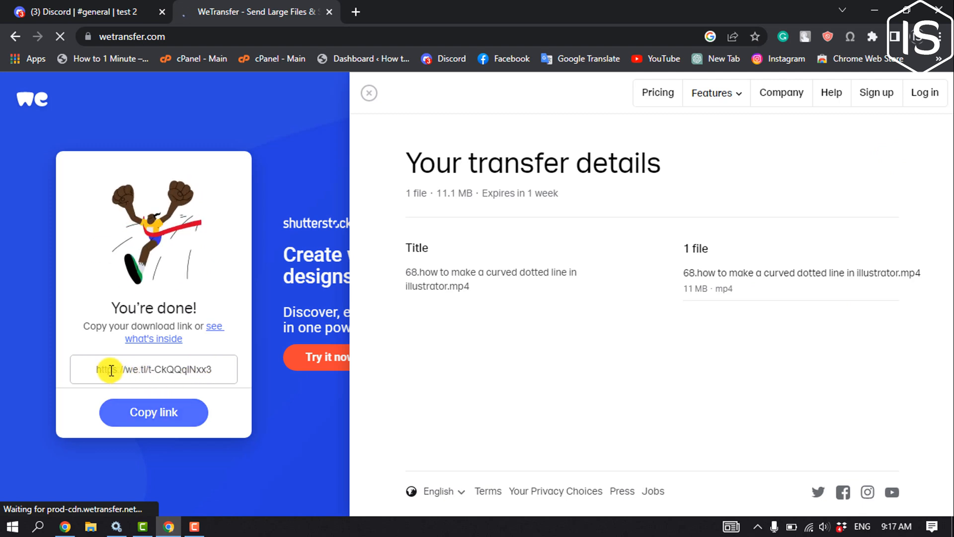
pyautogui.click(153, 411)
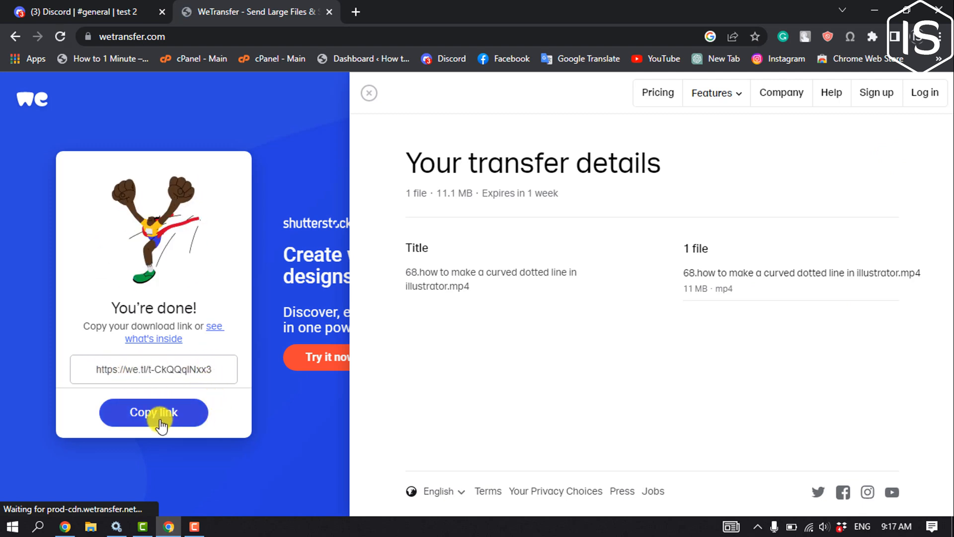
pyautogui.click(153, 411)
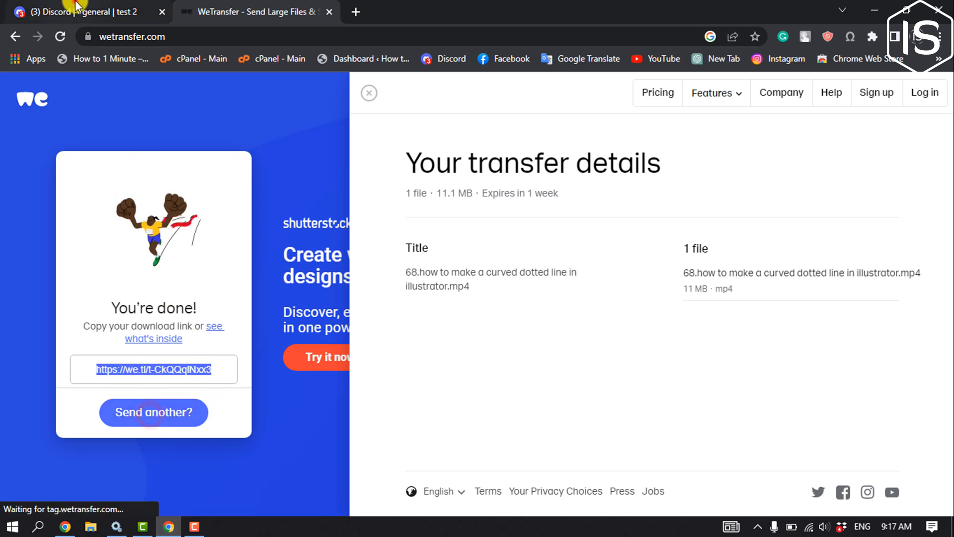
pyautogui.click(79, 12)
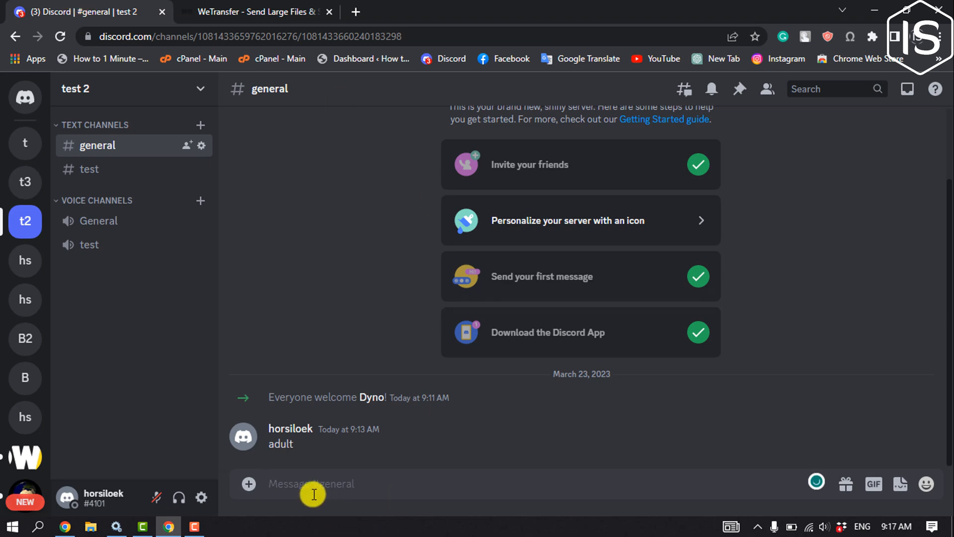
# Step: Paste and send the we.tl link in #general, then follow it to the download page
pyautogui.click(311, 483)
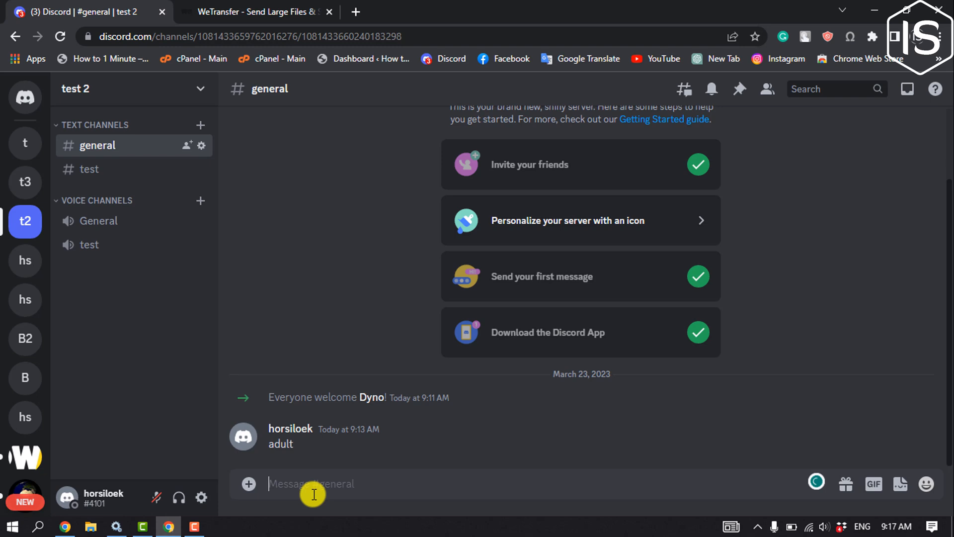
pyautogui.moveTo(362, 398)
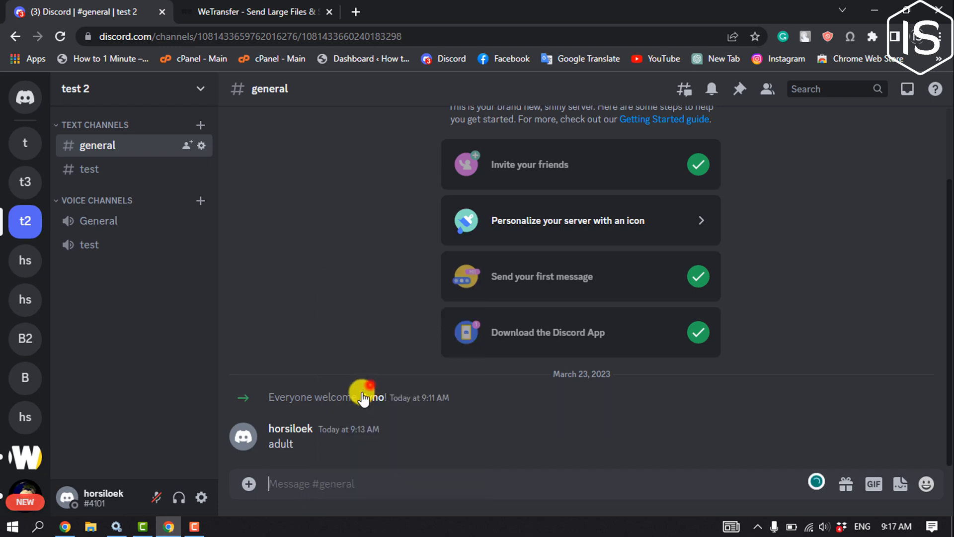
pyautogui.scroll(-3)
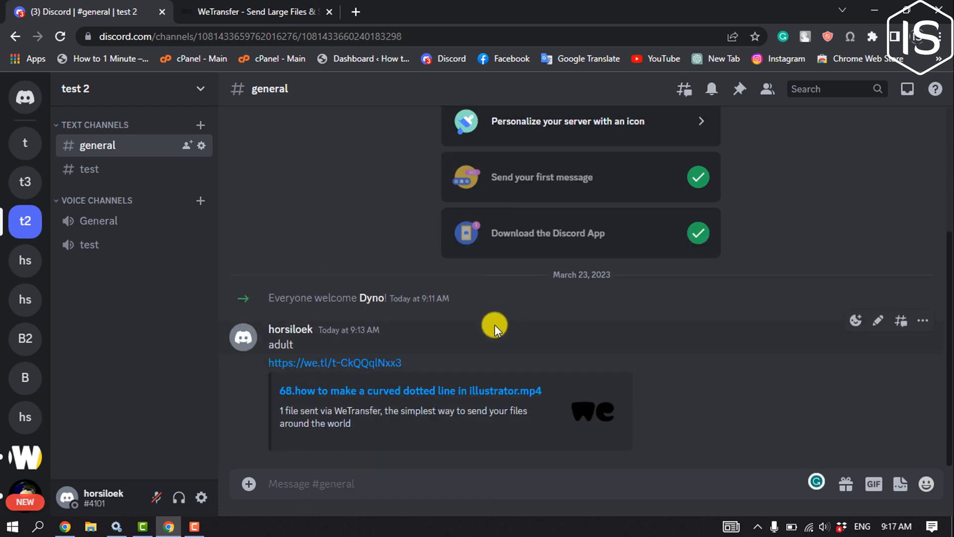
pyautogui.moveTo(375, 356)
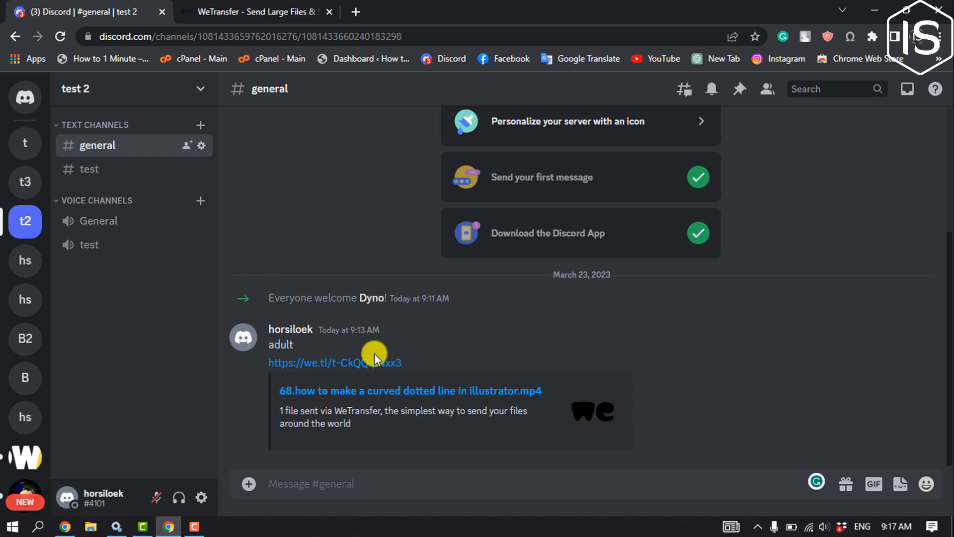
pyautogui.click(334, 362)
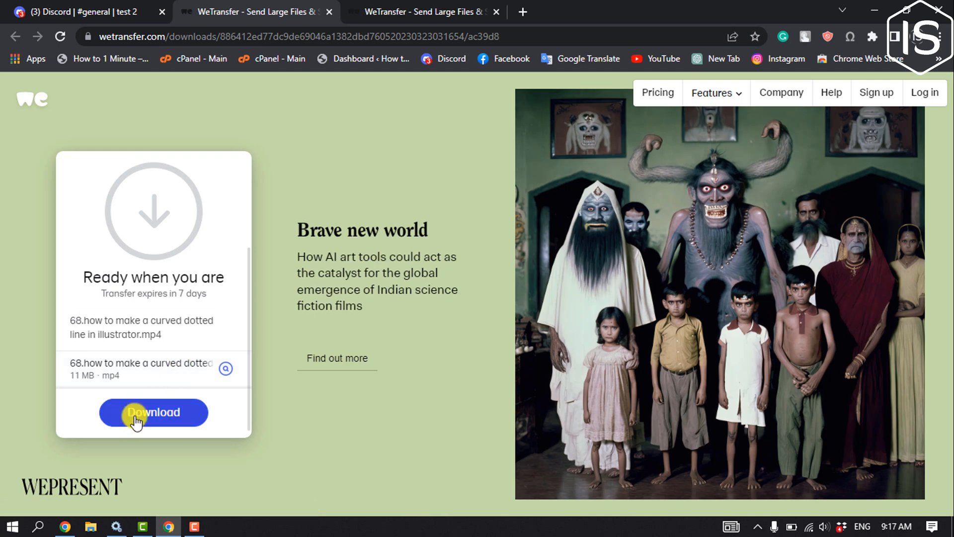
pyautogui.moveTo(150, 443)
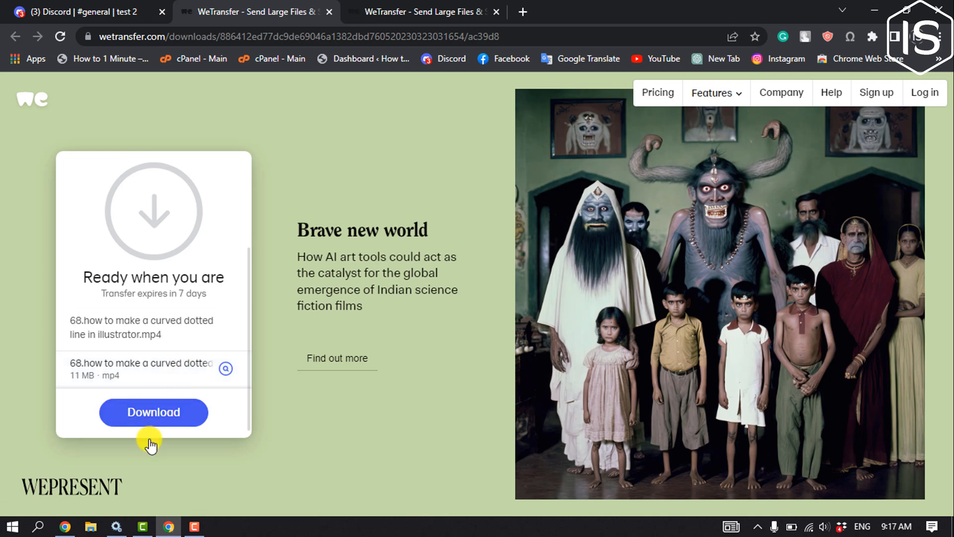